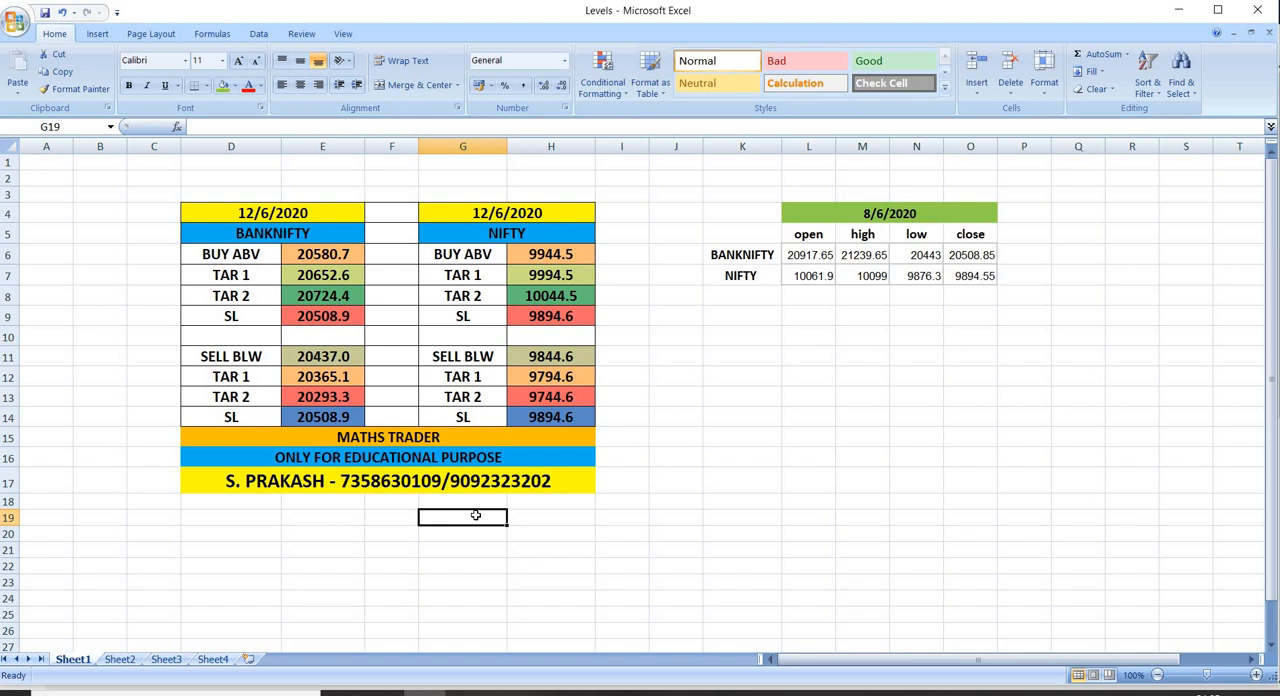
Step: Show the Sheet2 stock watchlists for 11-06-2020 and 12-06-2020, then the Sheet3 performance results
{"action": "left_click", "coordinate": [120, 660]}
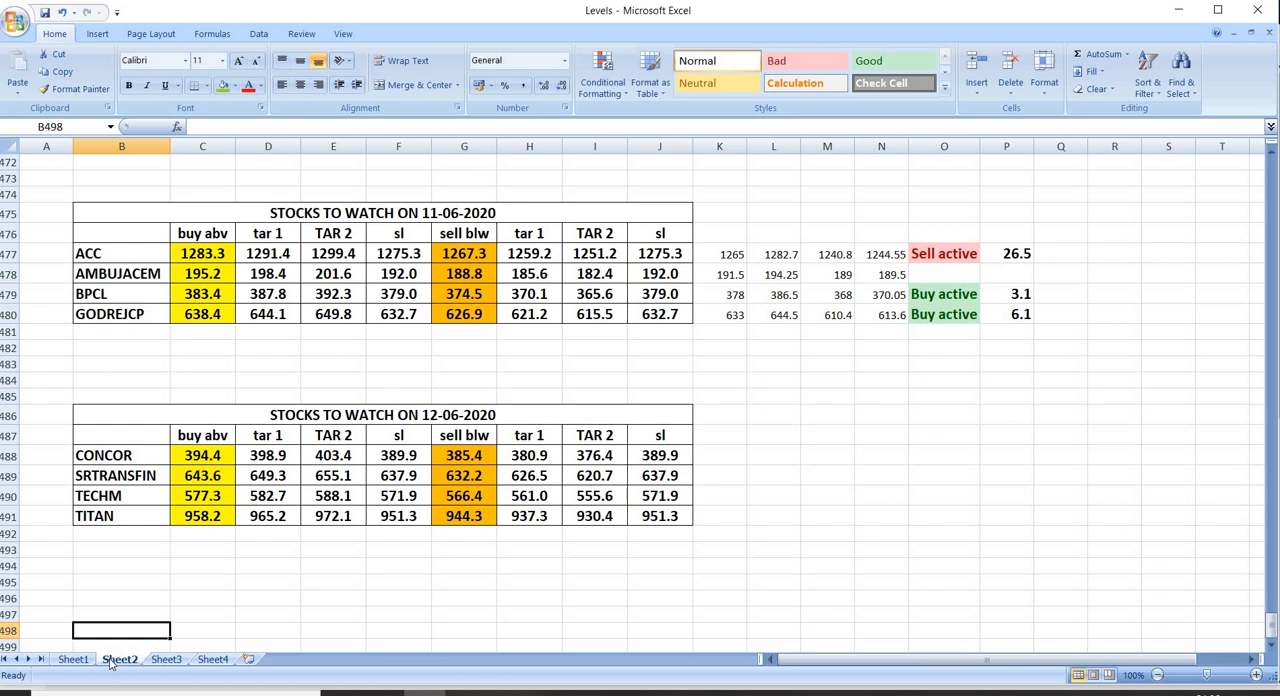
{"action": "left_click", "coordinate": [164, 658]}
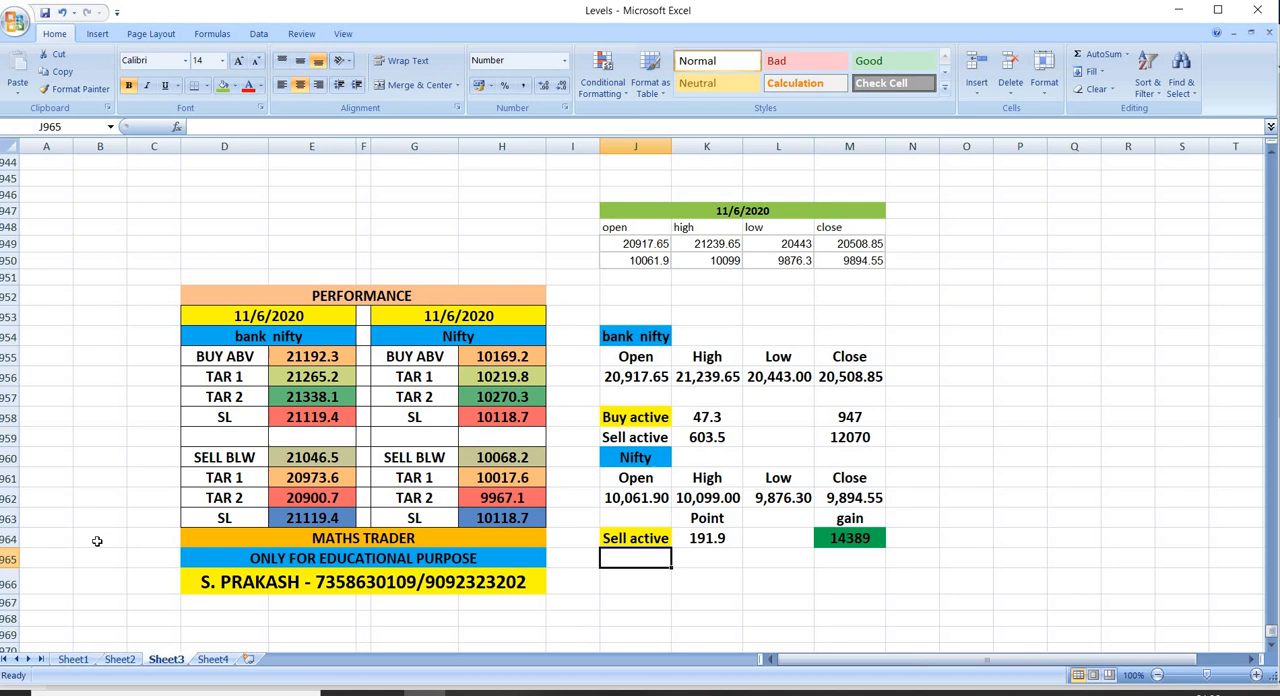
Step: Return to Sheet1 with the 12/6/2020 Bank Nifty and Nifty levels
{"action": "left_click", "coordinate": [72, 660]}
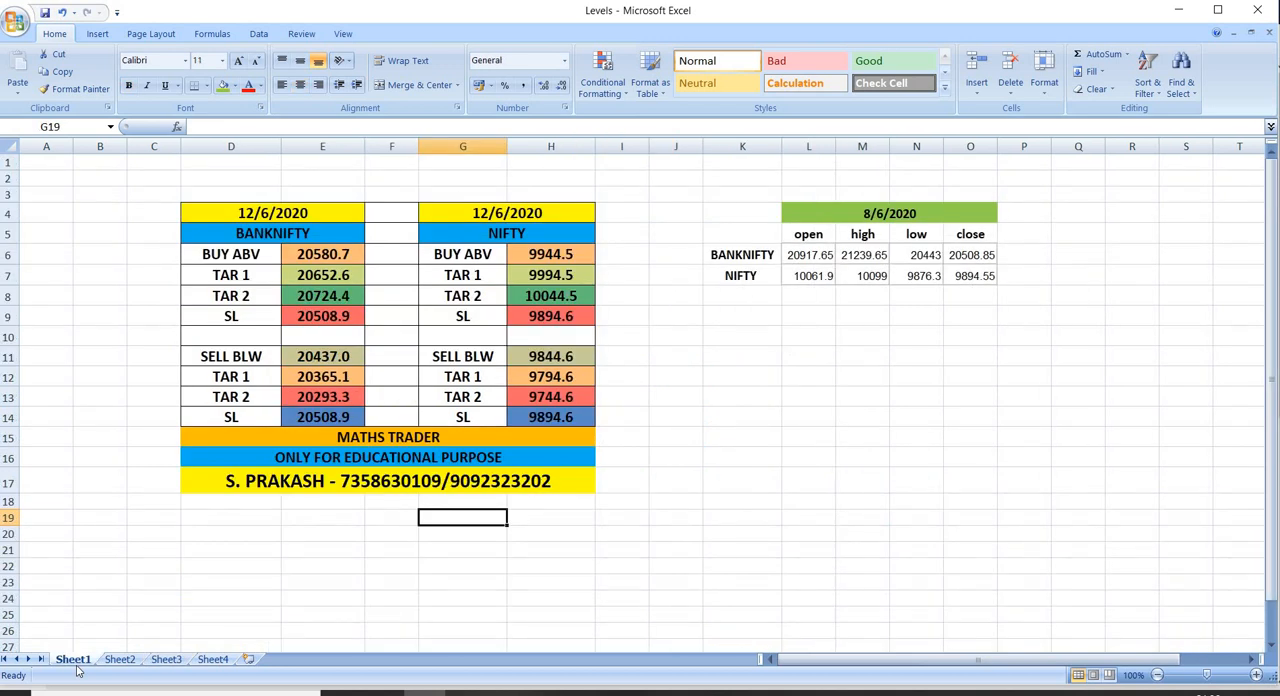